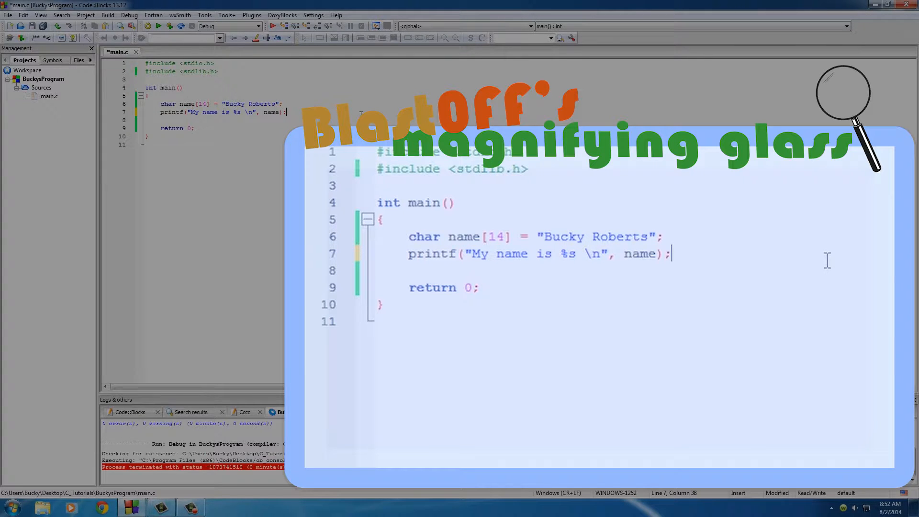
pyautogui.moveTo(751, 318)
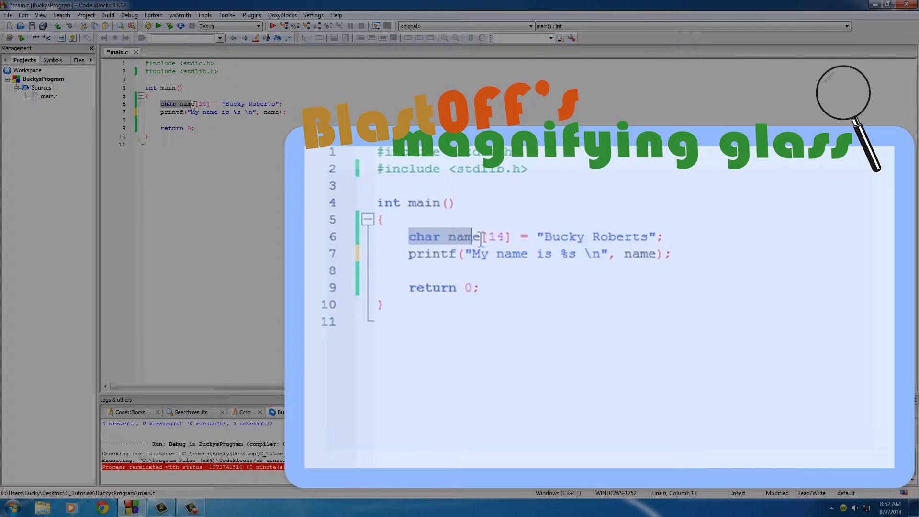
# Highlight the "Bucky Roberts" string, then add blank lines after the printf before return 0
pyautogui.doubleClick(592, 237)
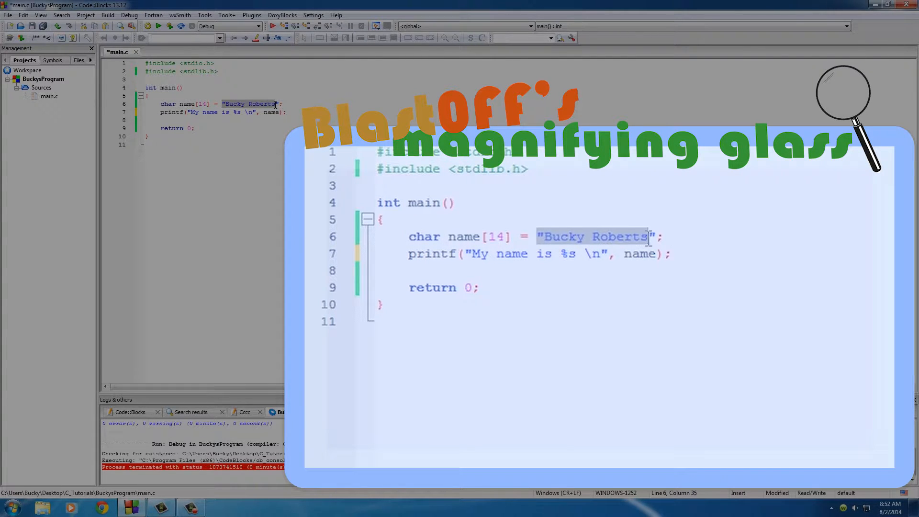
pyautogui.press('enter')
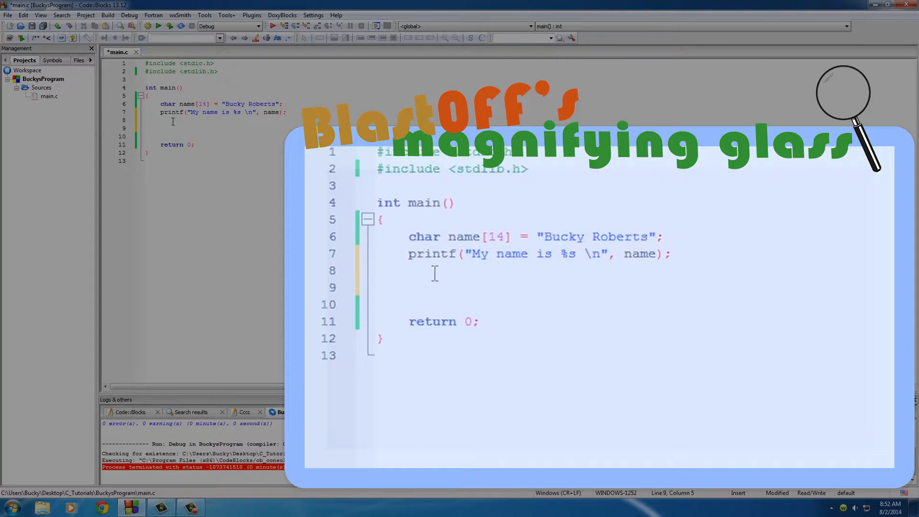
# Add name[2] = 'z'; below the printf to change the name's third character
pyautogui.write('name')
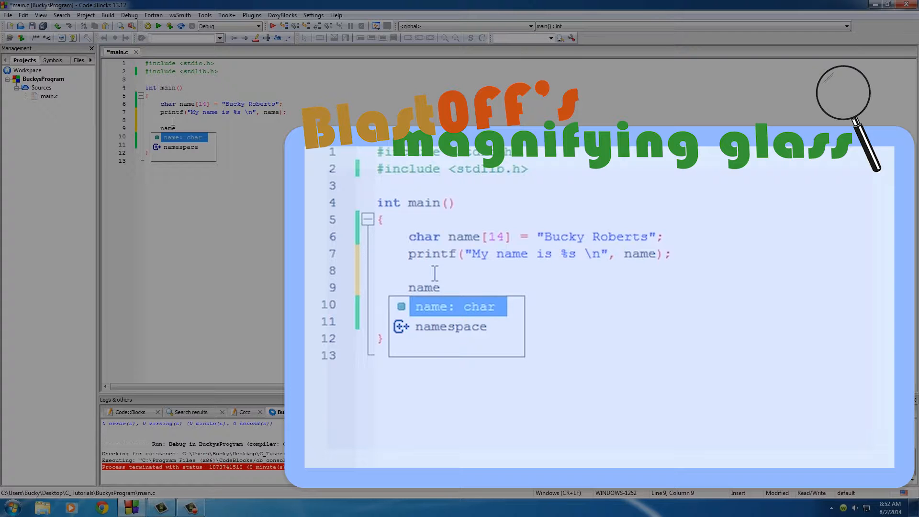
pyautogui.write('[]')
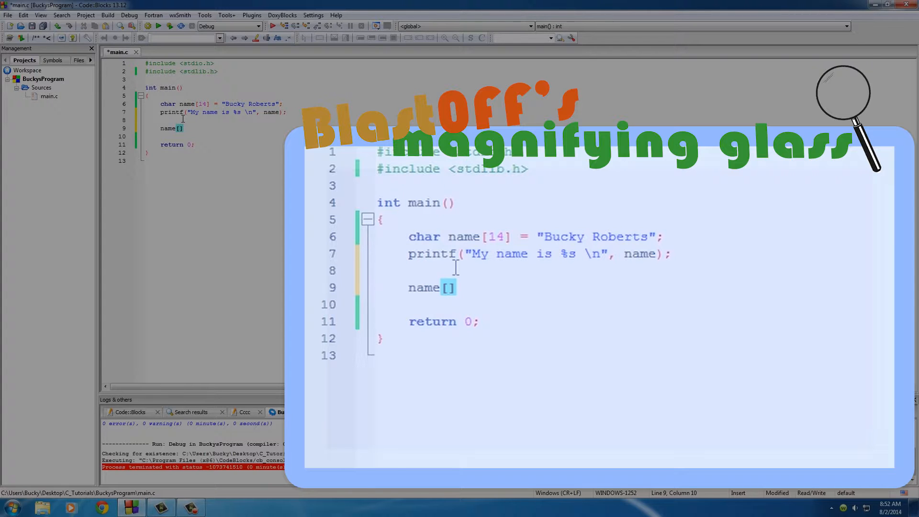
pyautogui.write('2')
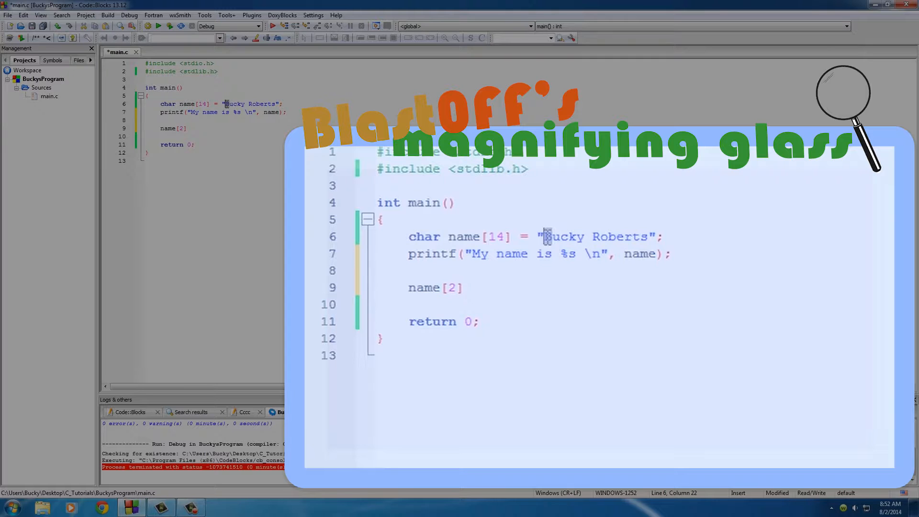
pyautogui.moveTo(554, 246)
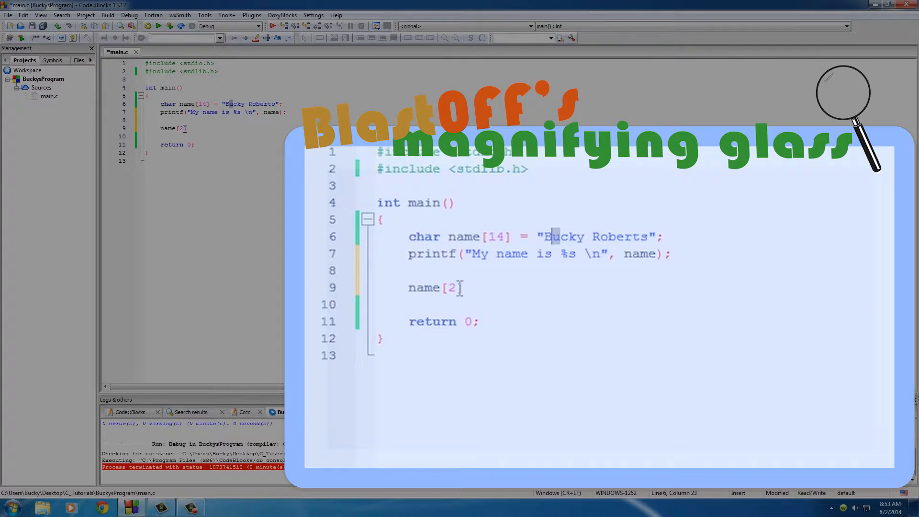
pyautogui.doubleClick(450, 287)
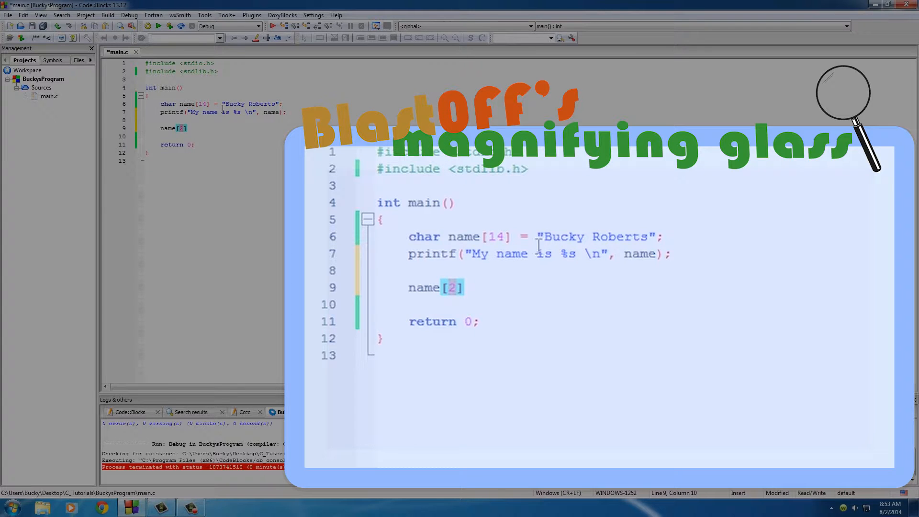
pyautogui.moveTo(555, 237)
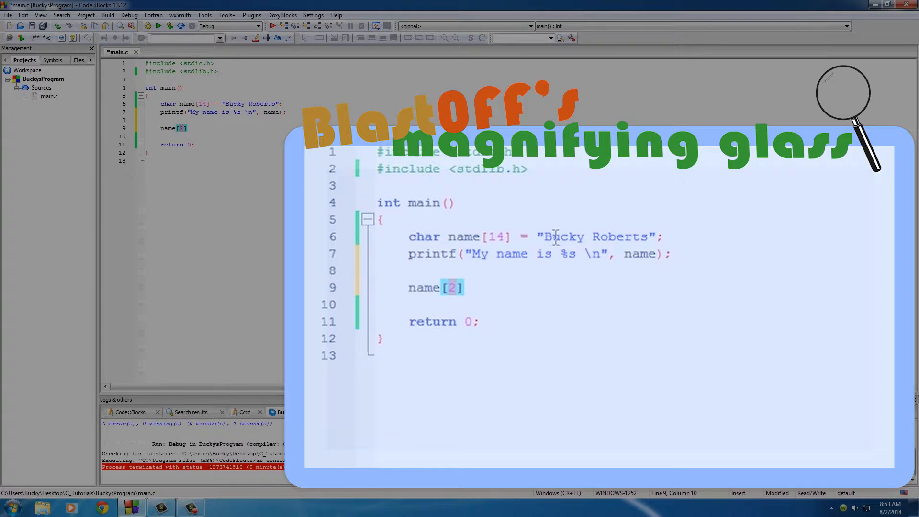
pyautogui.click(547, 237)
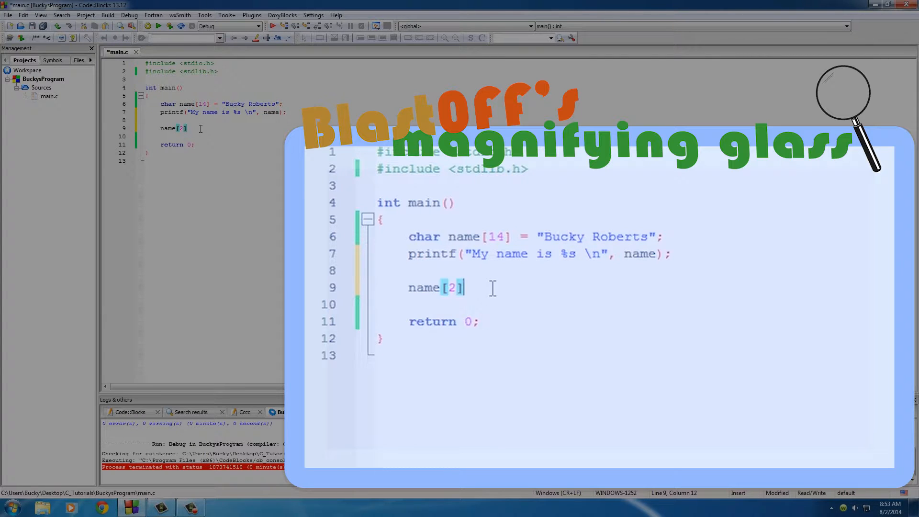
pyautogui.write('=')
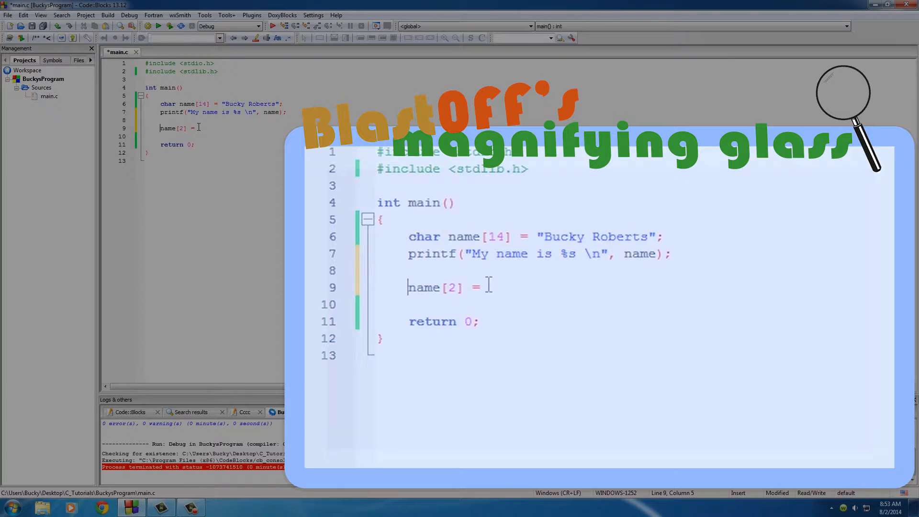
pyautogui.write("''")
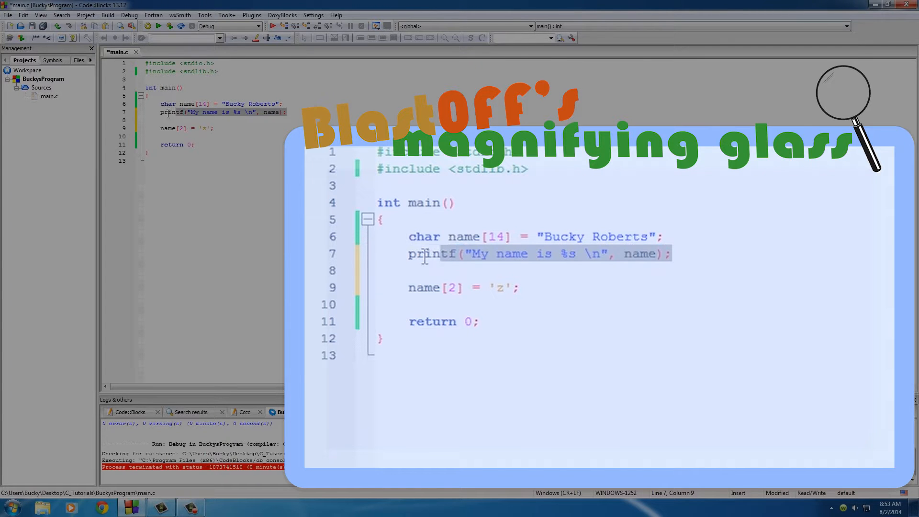
# Add a second printf of name after the assignment and run to see Bucky then Buzky Roberts
pyautogui.press('Return')
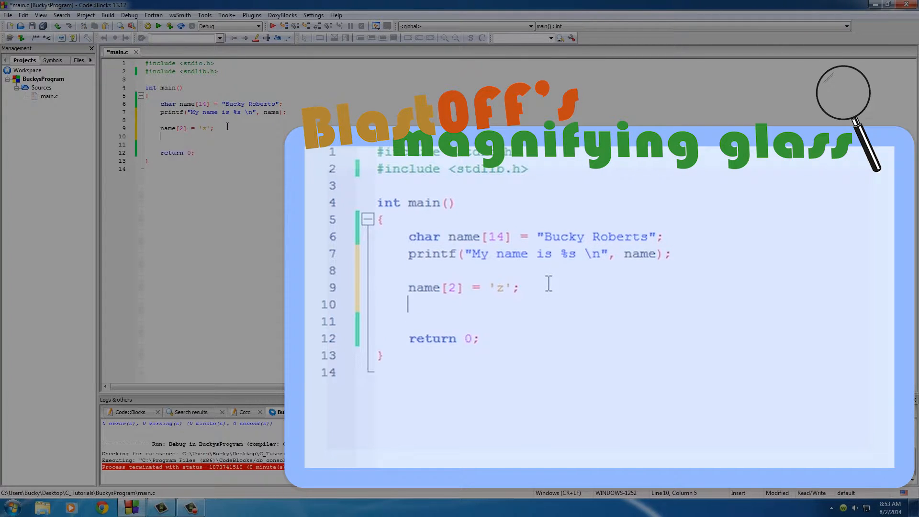
pyautogui.write('printf("My name is %s \\n", name);')
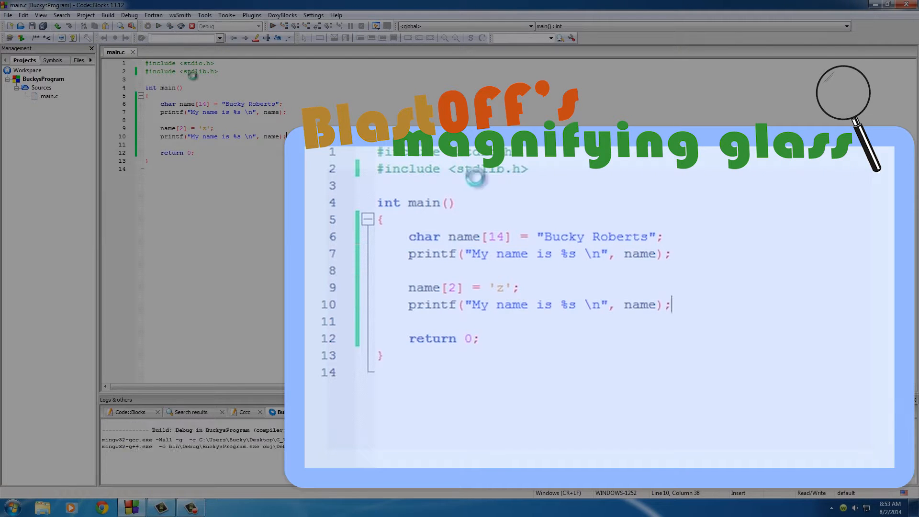
pyautogui.click(283, 24)
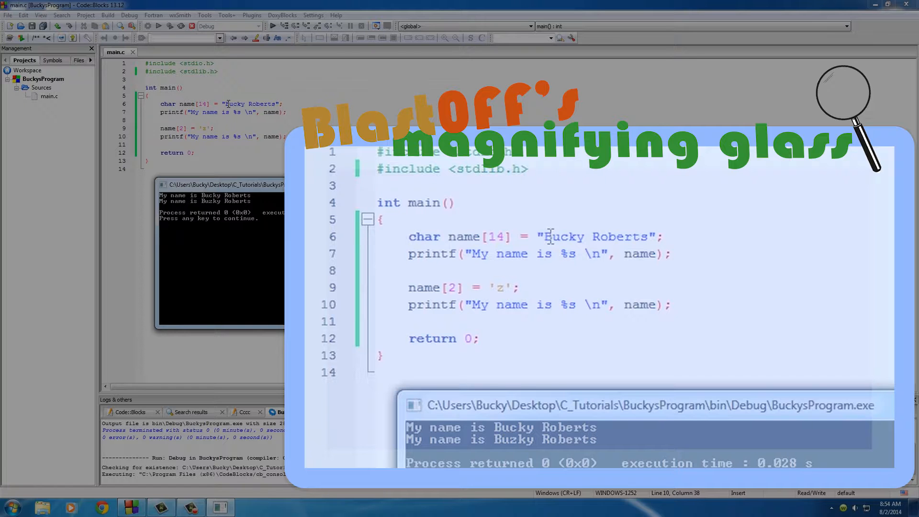
pyautogui.moveTo(441, 445)
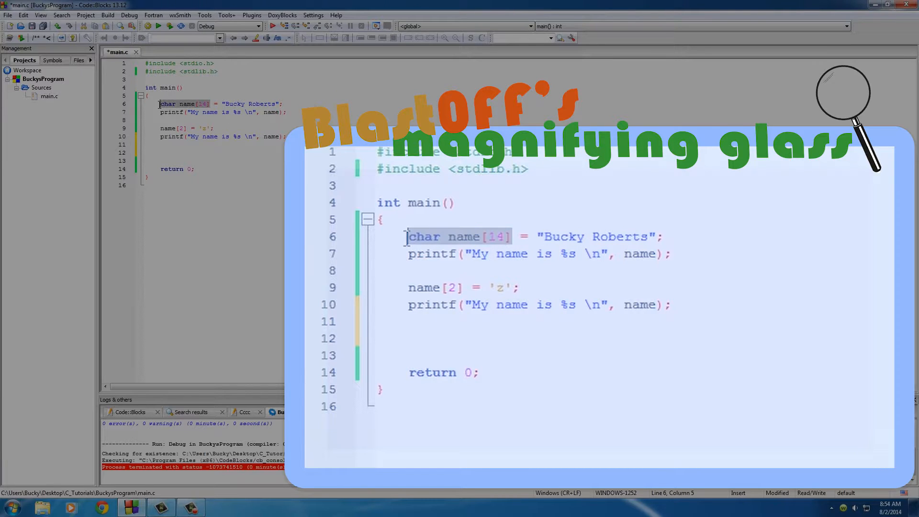
pyautogui.write('char name[14]')
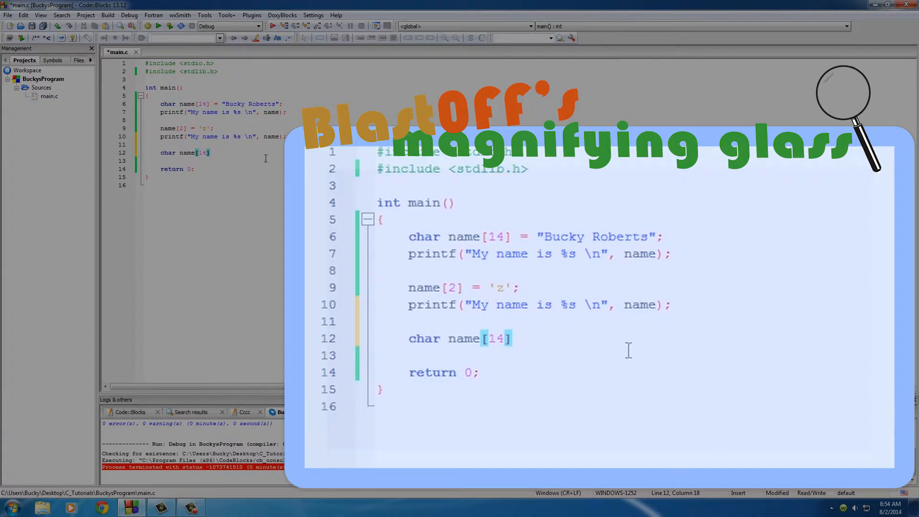
pyautogui.moveTo(573, 328)
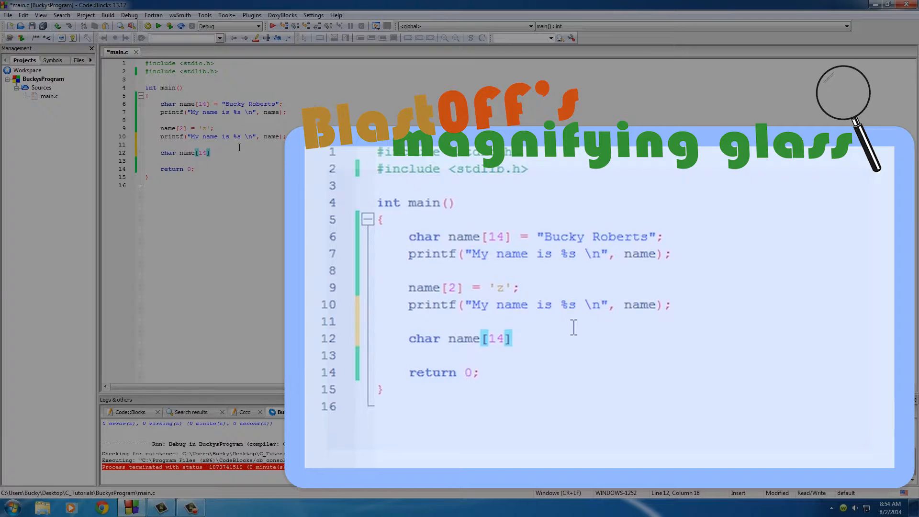
pyautogui.write(';')
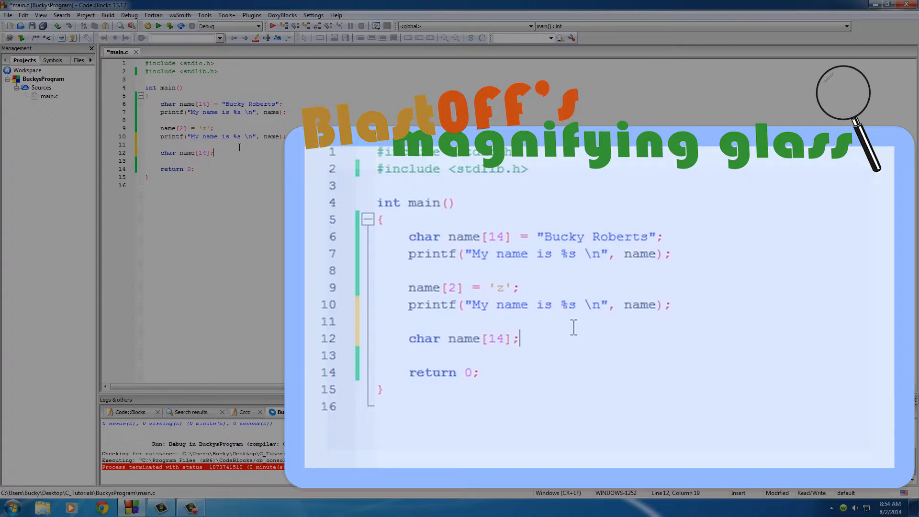
pyautogui.write('fasdffaf')
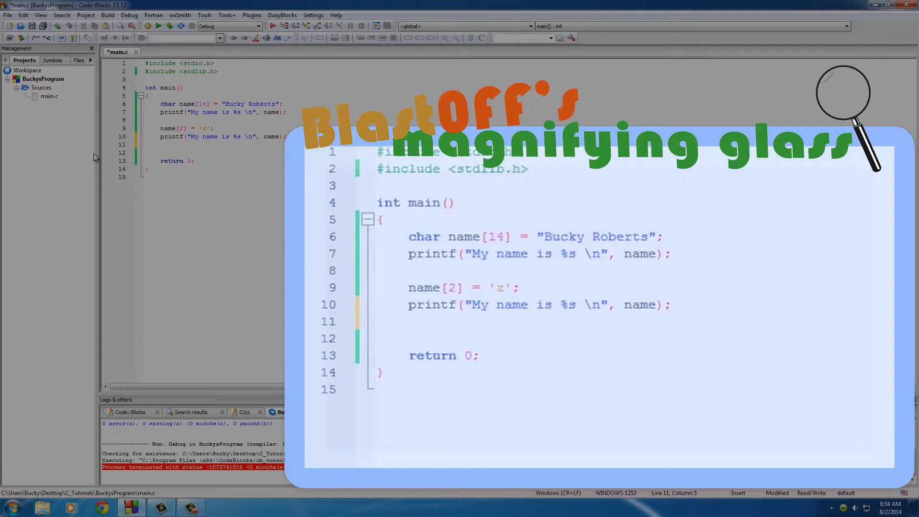
pyautogui.doubleClick(497, 236)
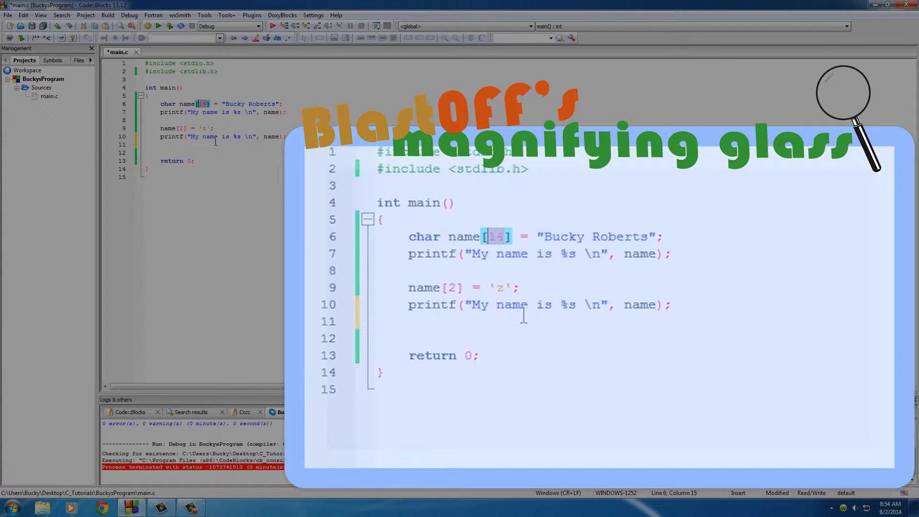
pyautogui.moveTo(457, 330)
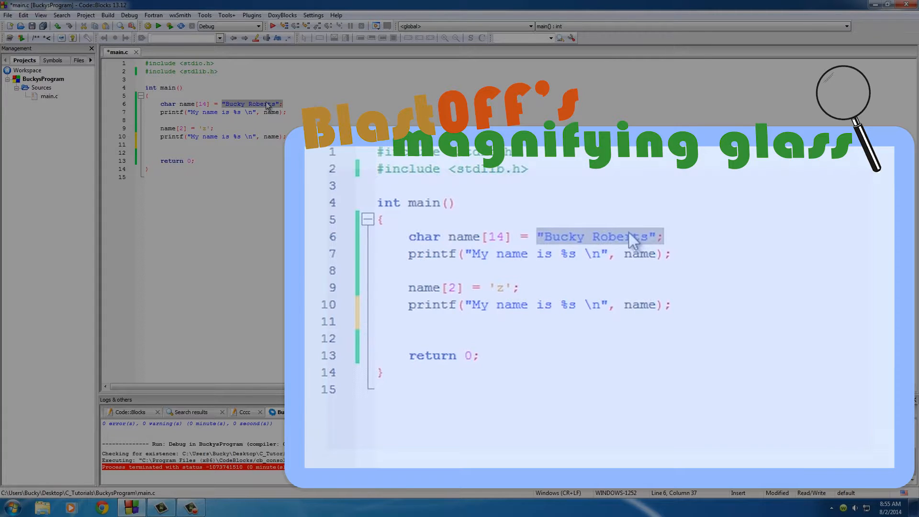
pyautogui.press('Return')
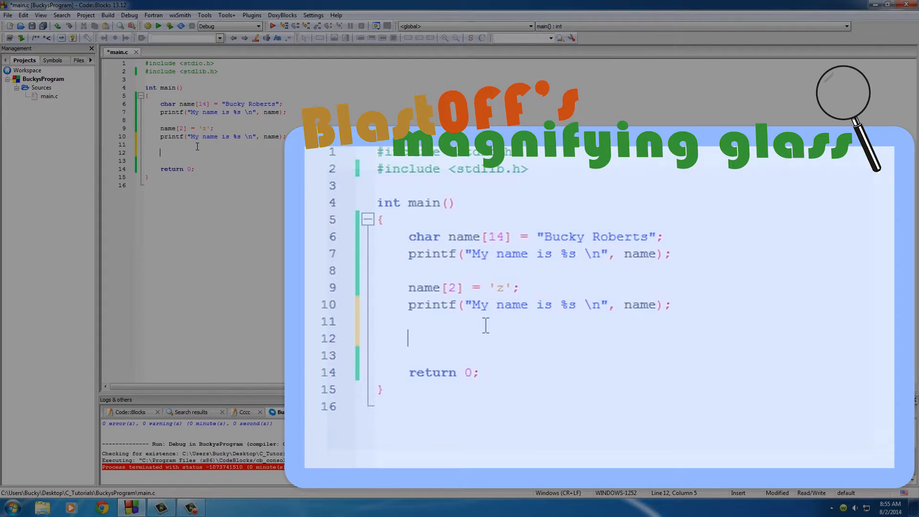
pyautogui.write('ch')
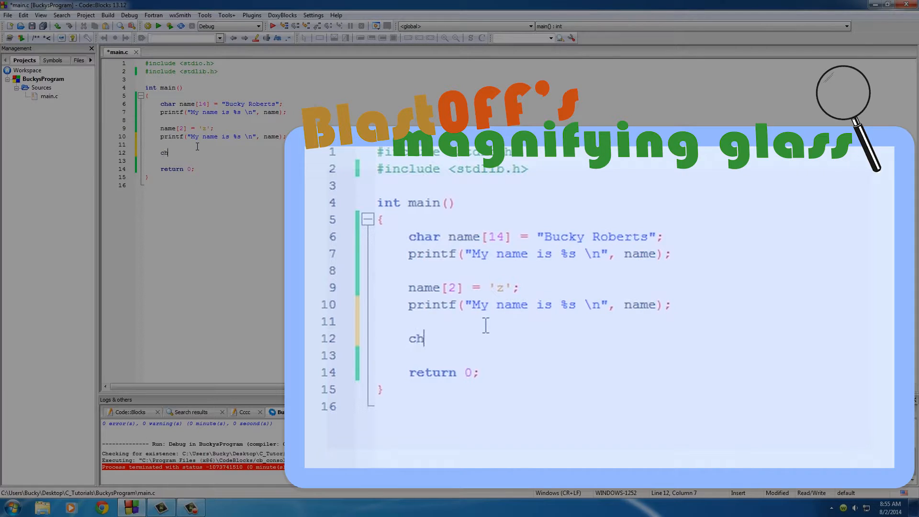
pyautogui.write('ar food')
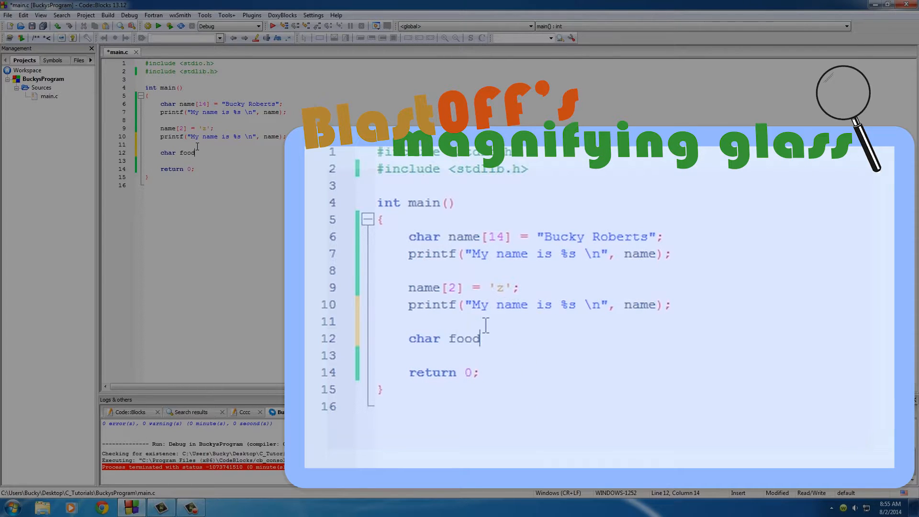
pyautogui.write('[] =')
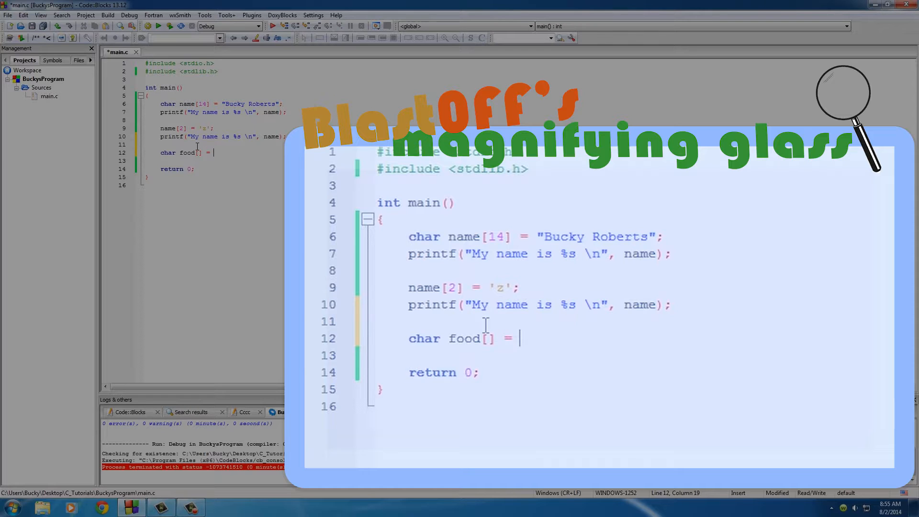
pyautogui.write('"tuna";')
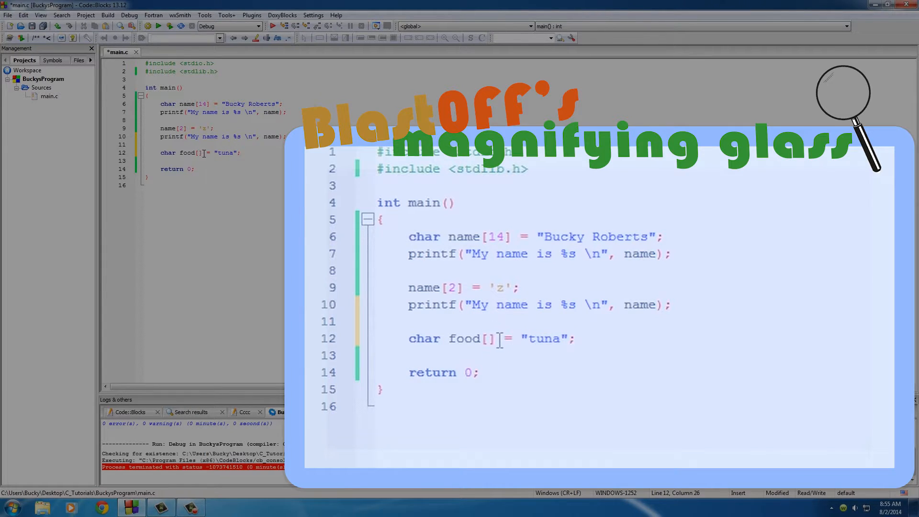
pyautogui.click(488, 338)
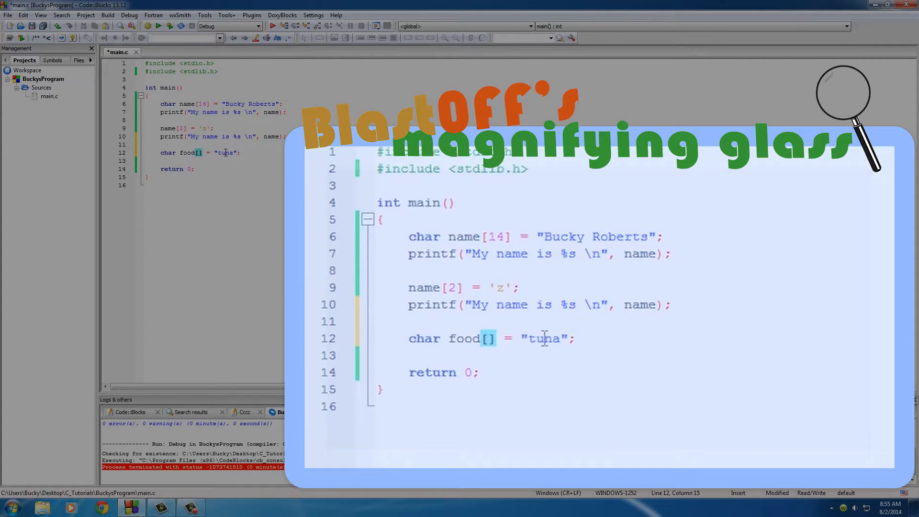
pyautogui.click(408, 338)
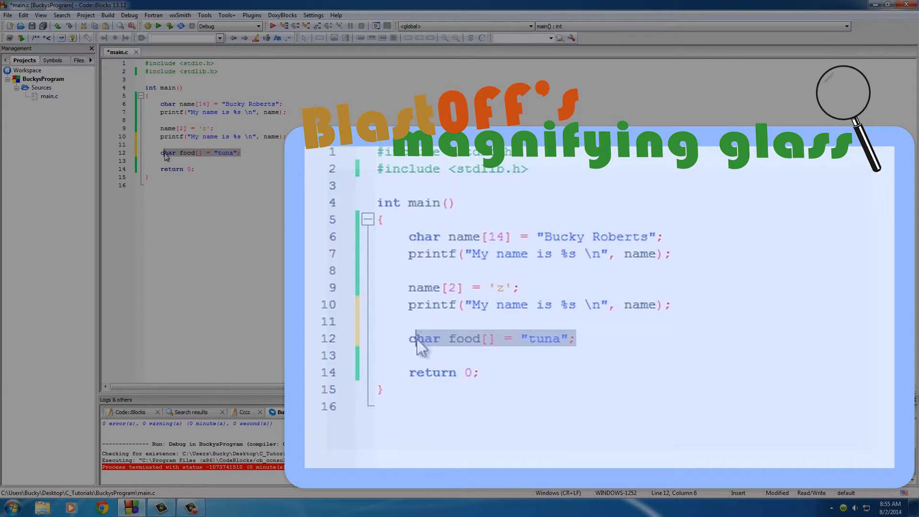
pyautogui.doubleClick(545, 338)
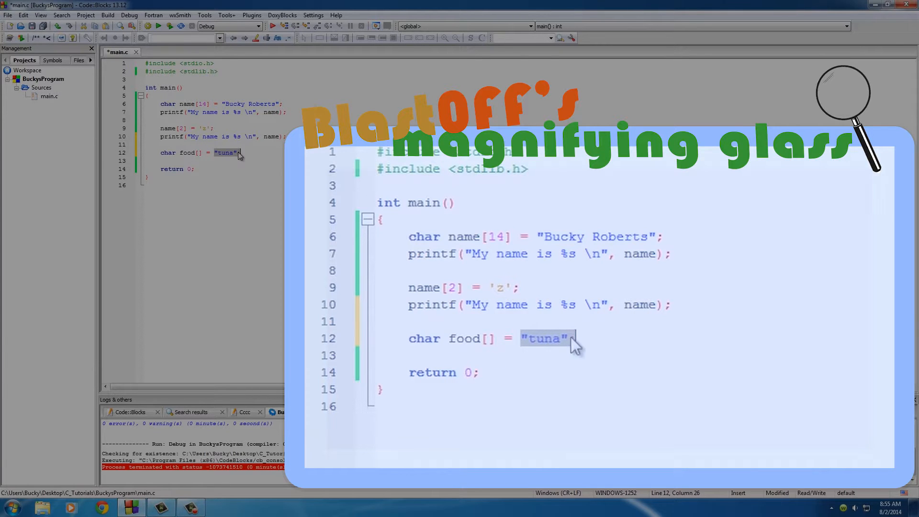
pyautogui.click(562, 338)
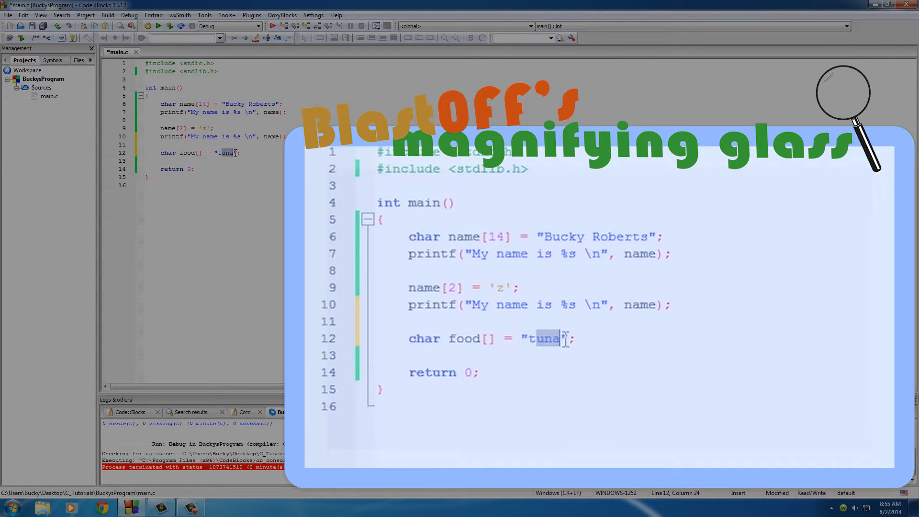
pyautogui.click(486, 338)
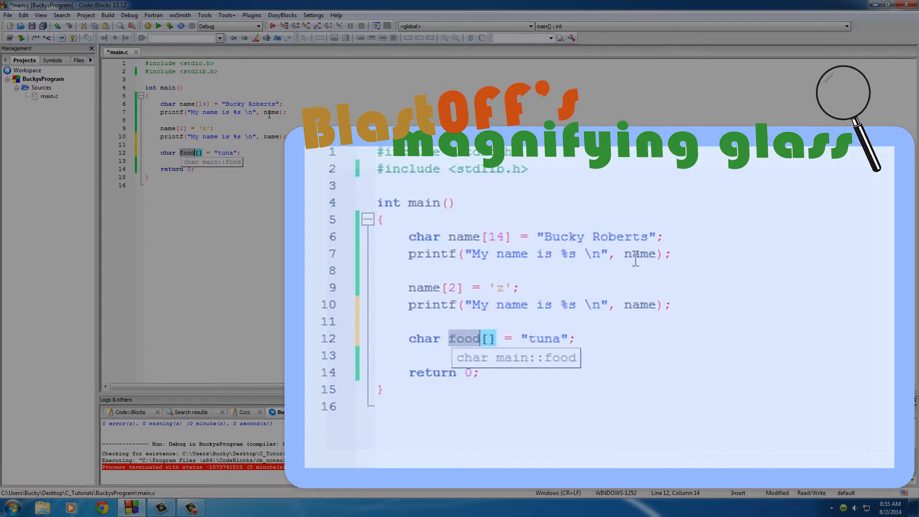
# Add printf("The best food is %s \n", food); below the food declaration and run it
pyautogui.click(431, 252)
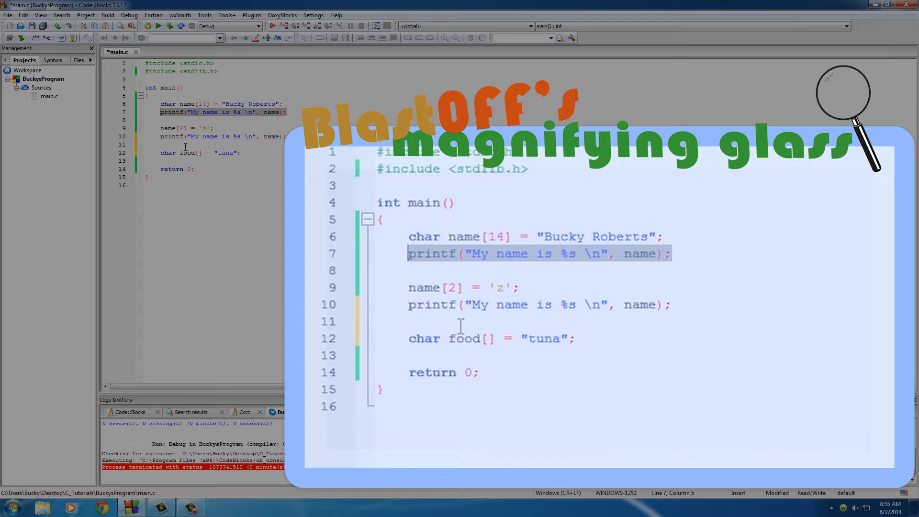
pyautogui.press('Return')
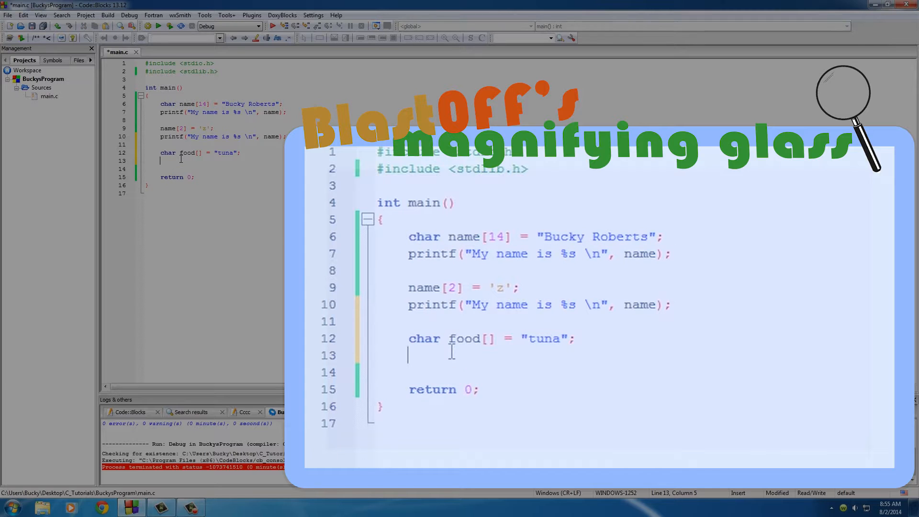
pyautogui.write('printf("My name is %s \\n", name);')
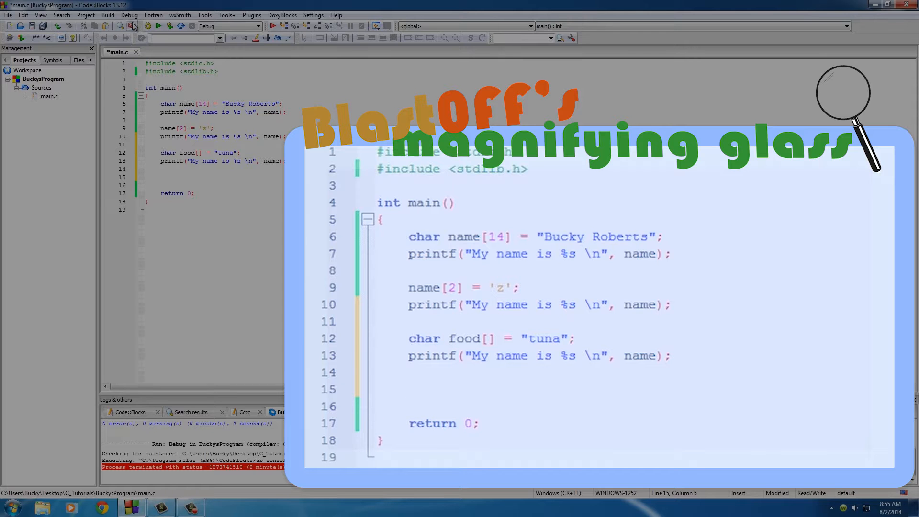
pyautogui.click(158, 26)
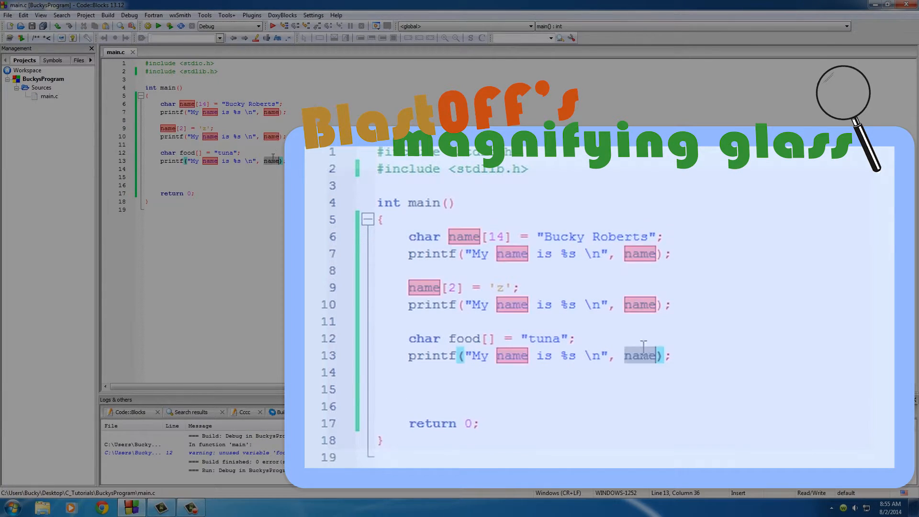
pyautogui.write('food')
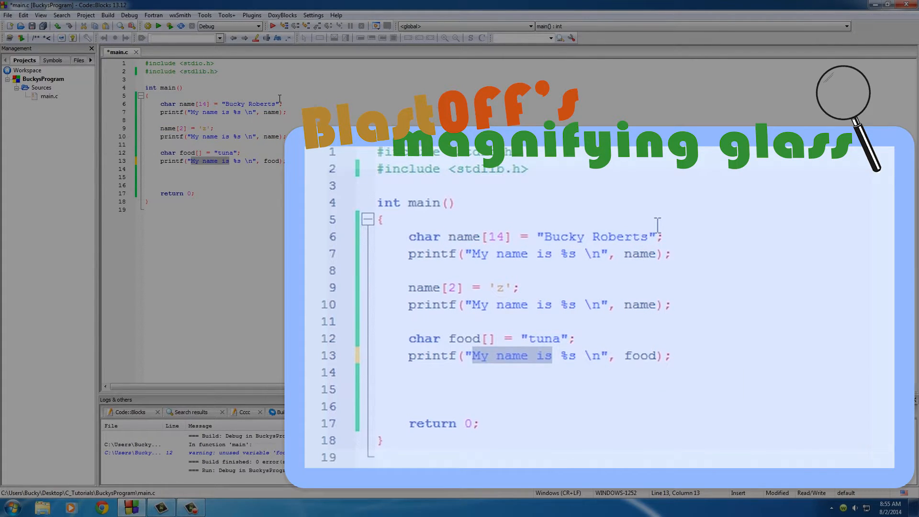
pyautogui.write('The best food')
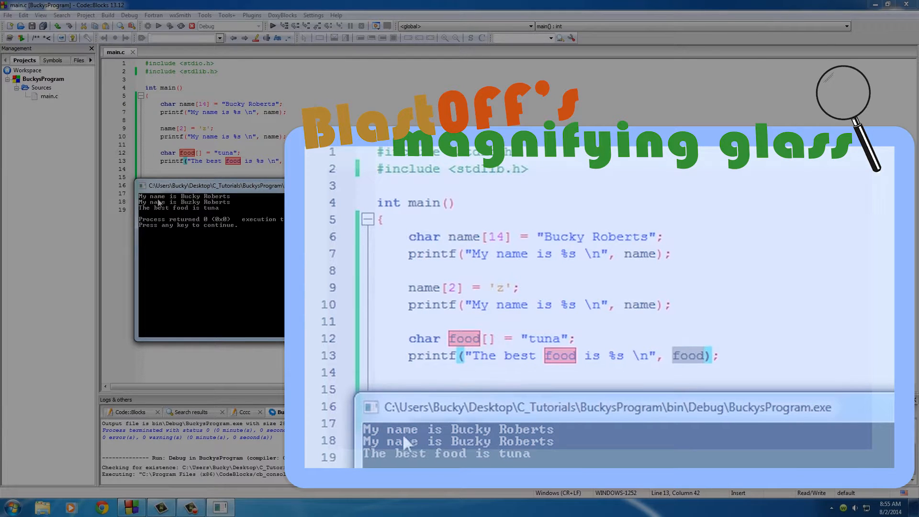
pyautogui.moveTo(486, 448)
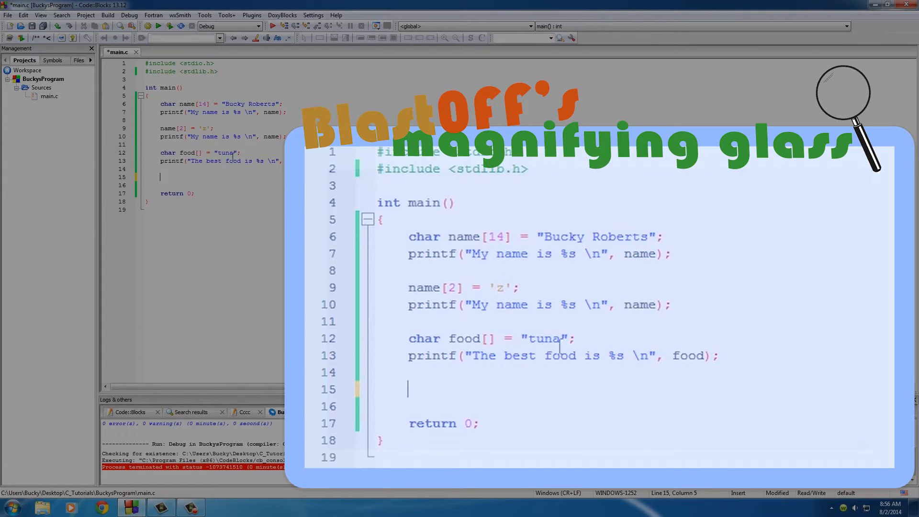
pyautogui.doubleClick(543, 338)
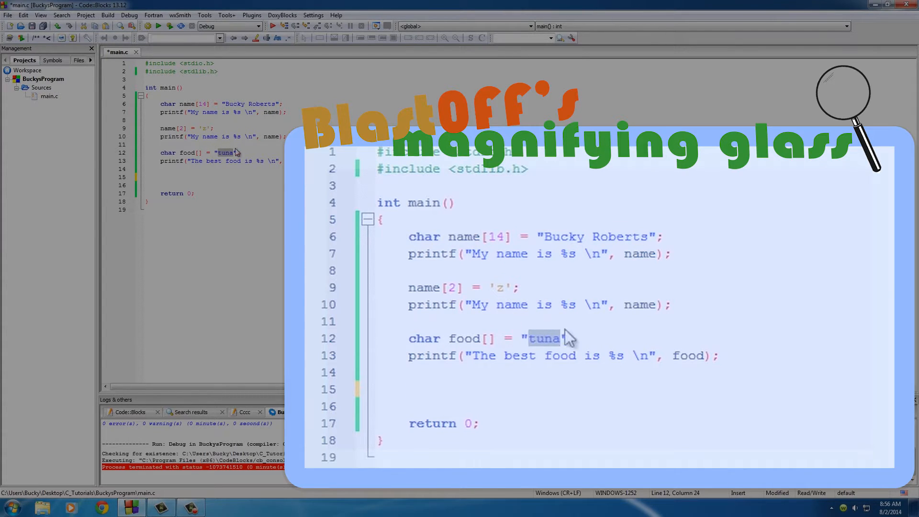
pyautogui.doubleClick(463, 338)
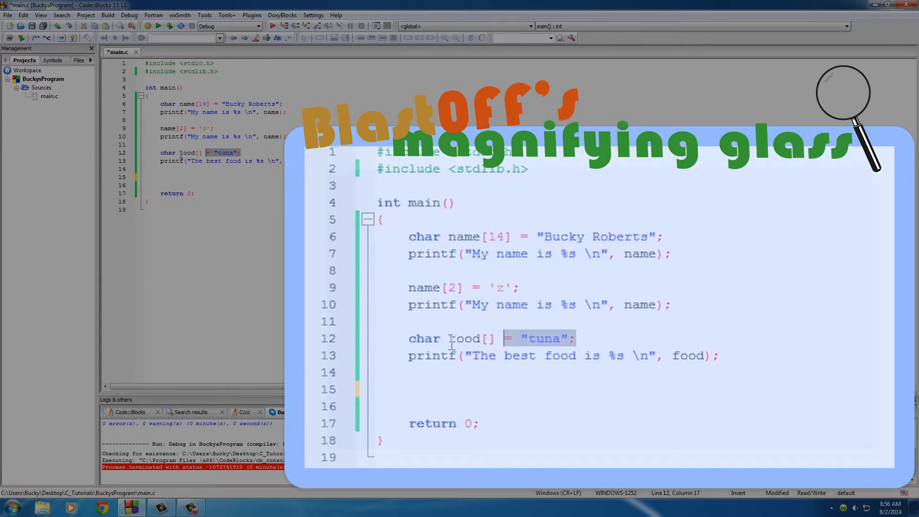
pyautogui.click(475, 373)
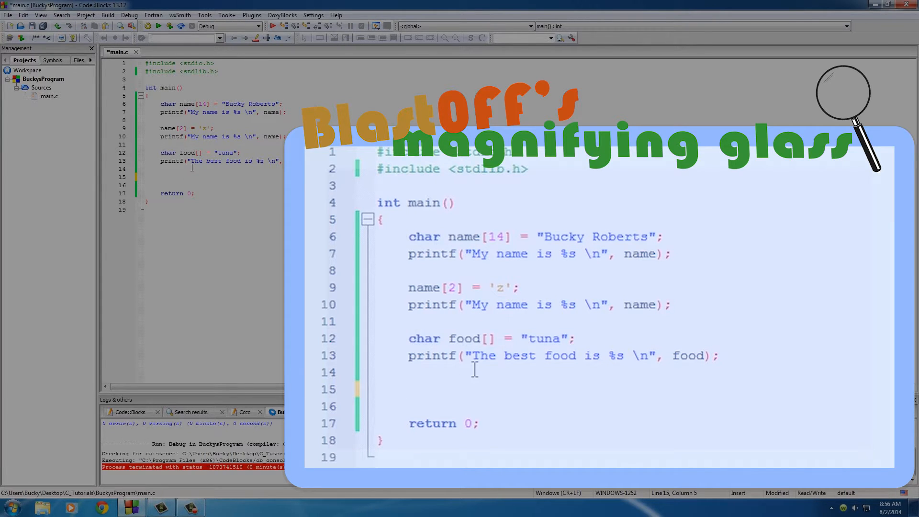
pyautogui.write('var')
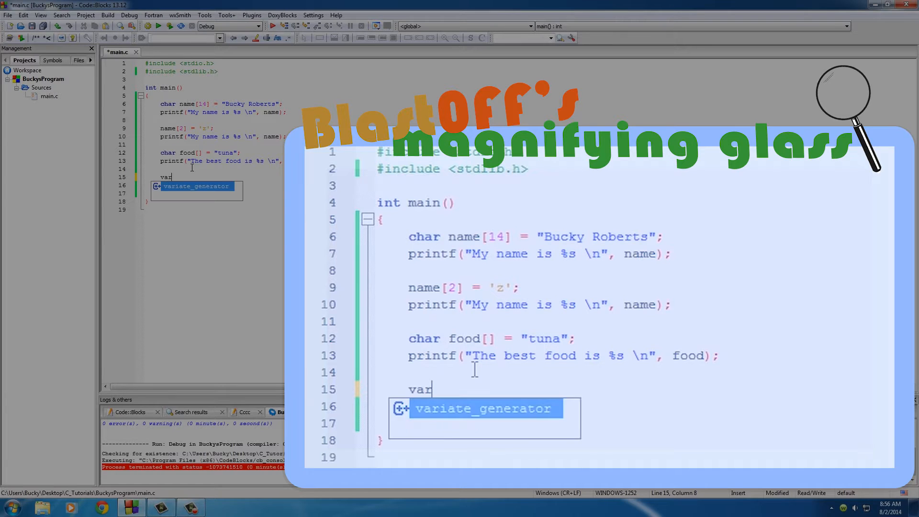
pyautogui.write('= 3')
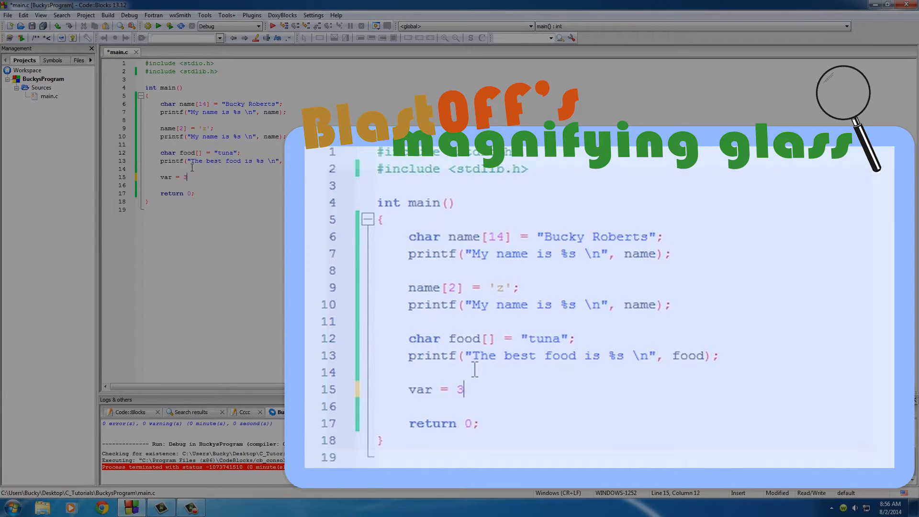
pyautogui.press('Backspace')
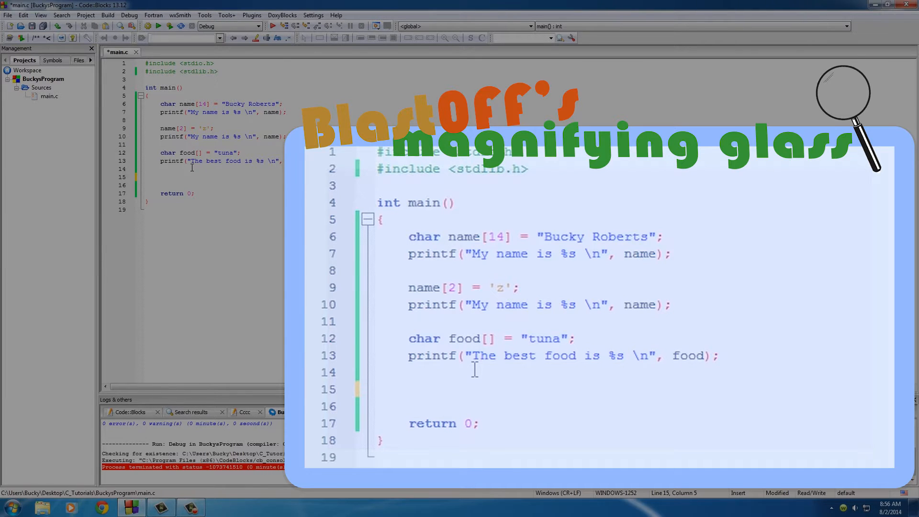
# Add strcpy(food, "bacon"); after the food printf to reassign the array's text
pyautogui.write('strc')
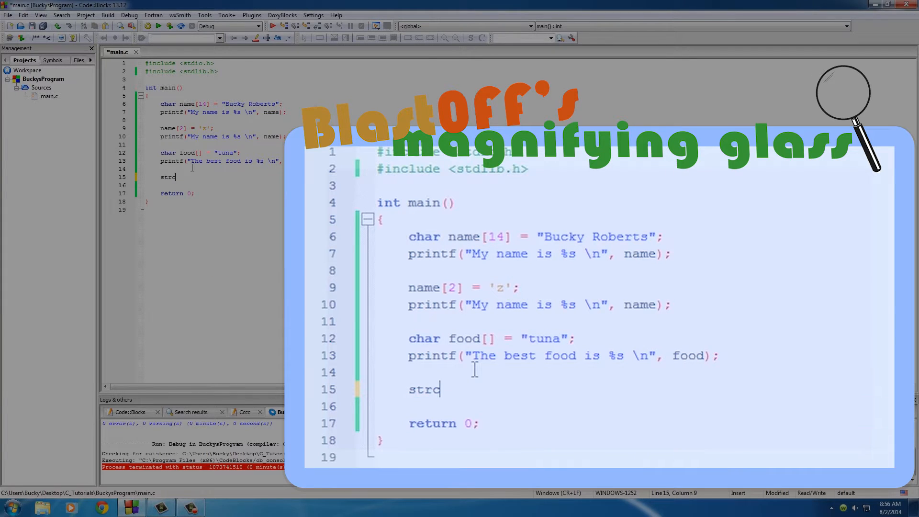
pyautogui.write('py')
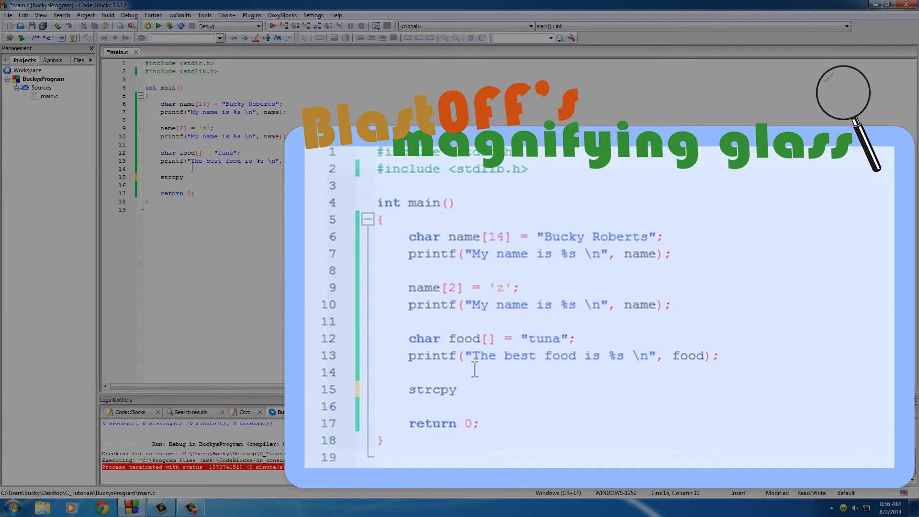
pyautogui.write('();')
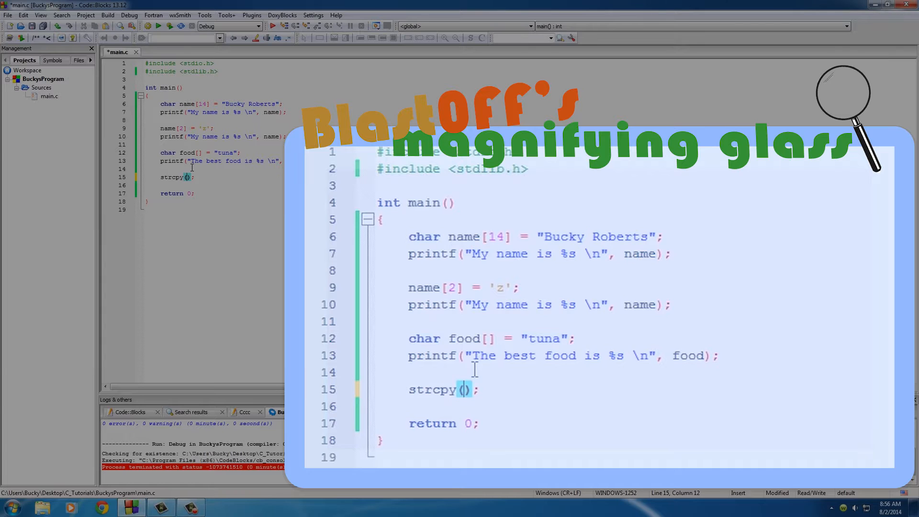
pyautogui.write('food')
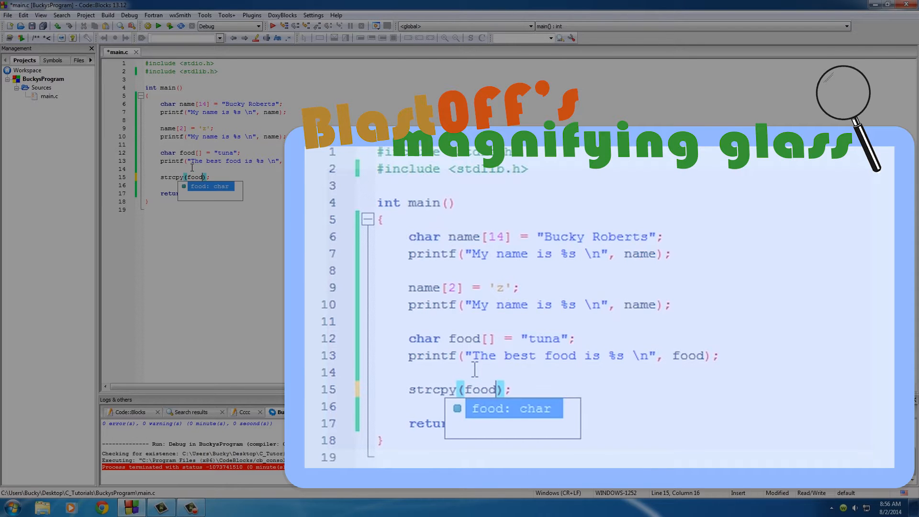
pyautogui.write(',')
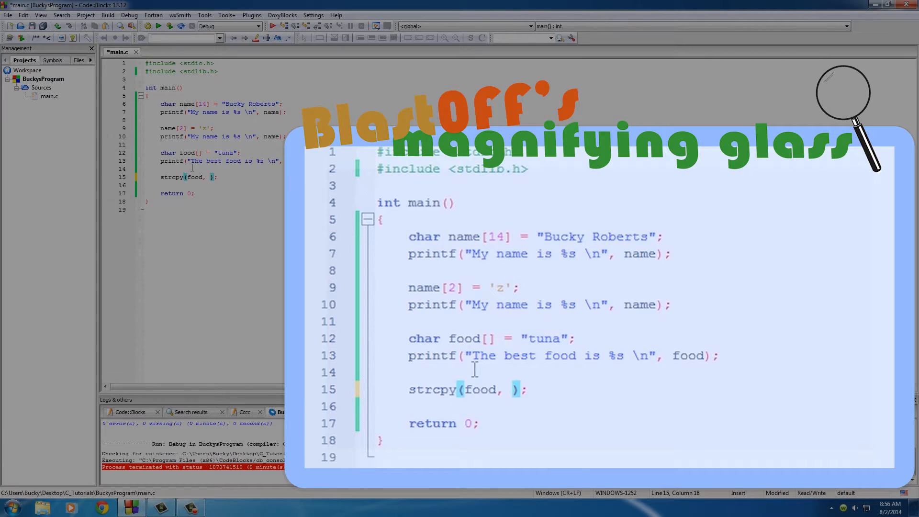
pyautogui.write('""')
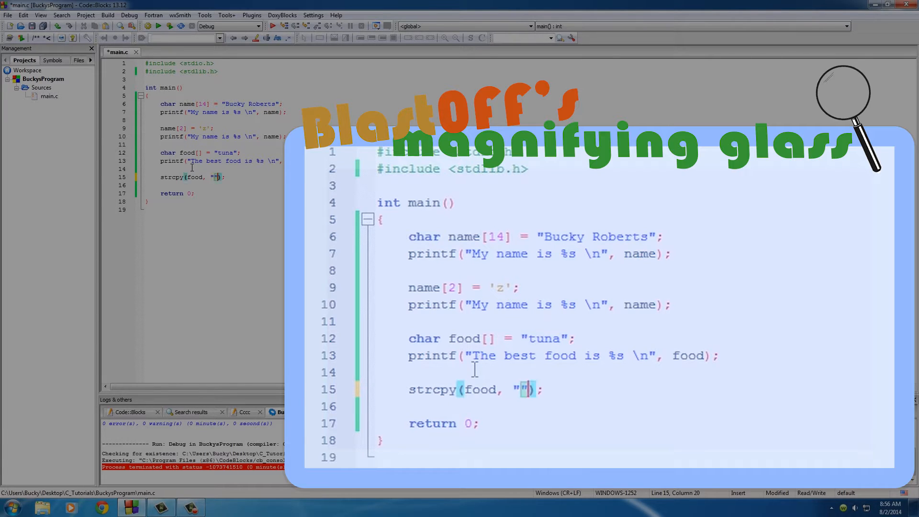
pyautogui.write('bacon')
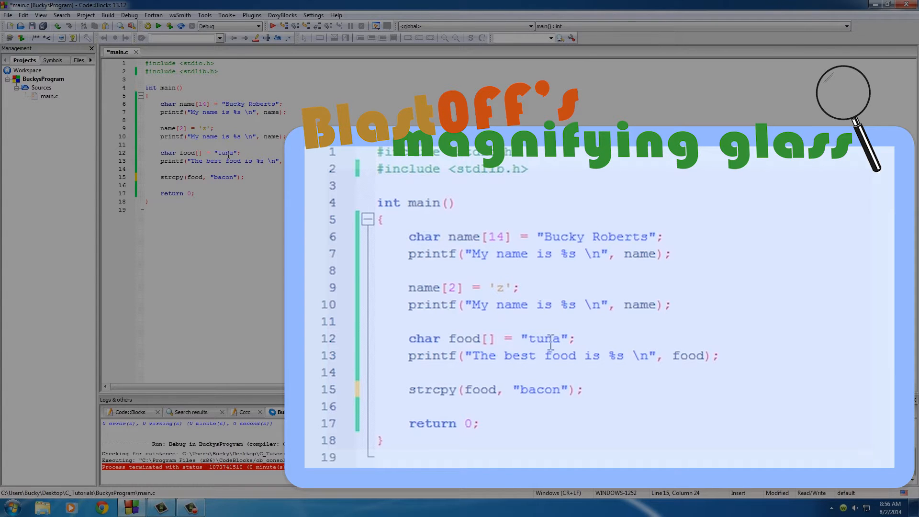
# Point out the strcpy call, the tuna literal and the food printf while explaining
pyautogui.click(421, 390)
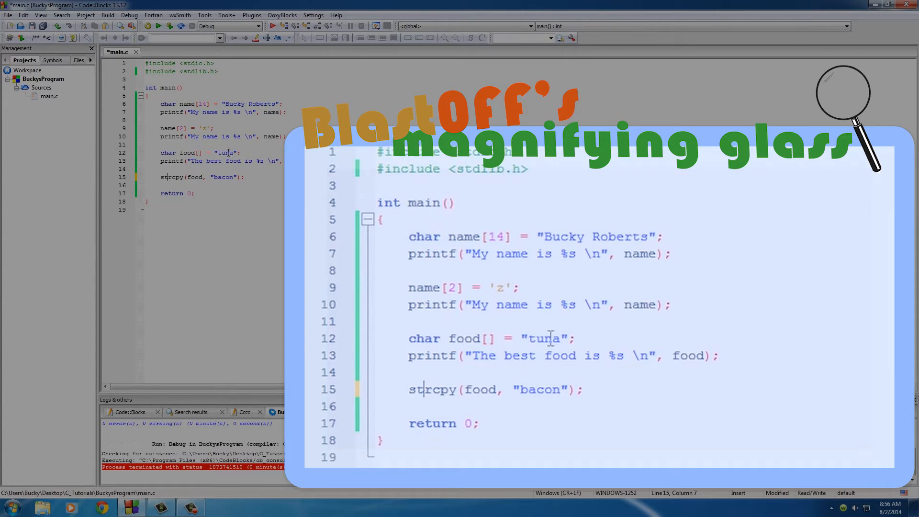
pyautogui.doubleClick(464, 338)
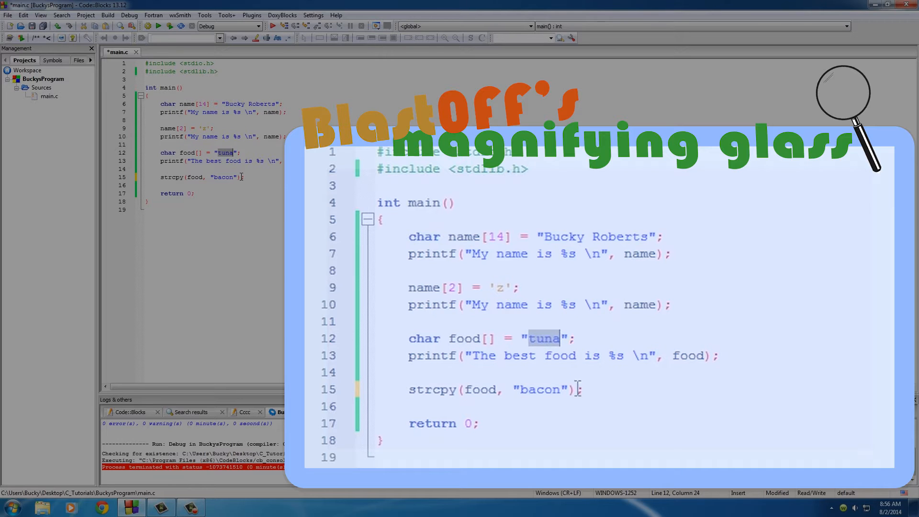
pyautogui.click(408, 356)
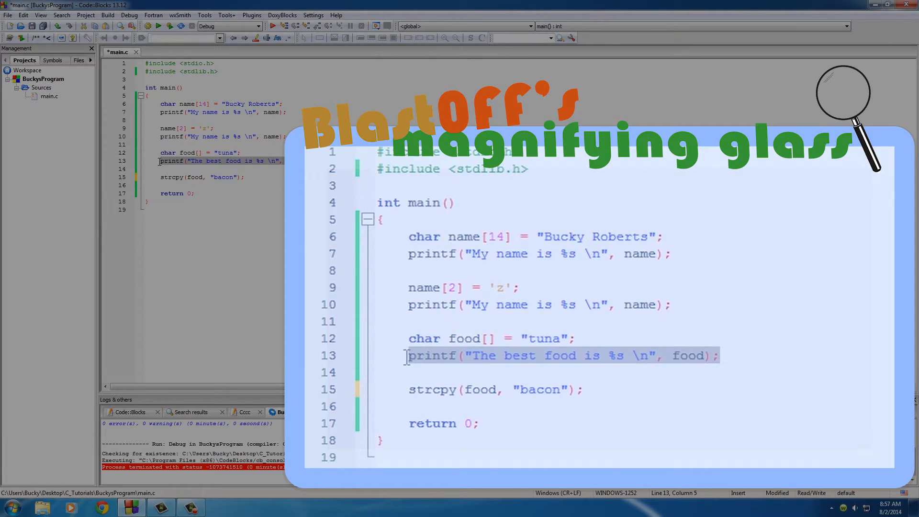